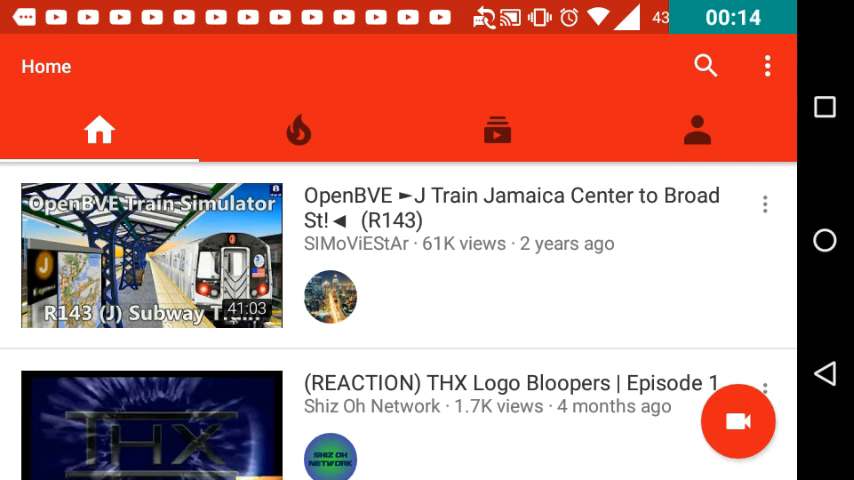
Step: Switch from the Home feed to the Subscriptions feed
click(496, 132)
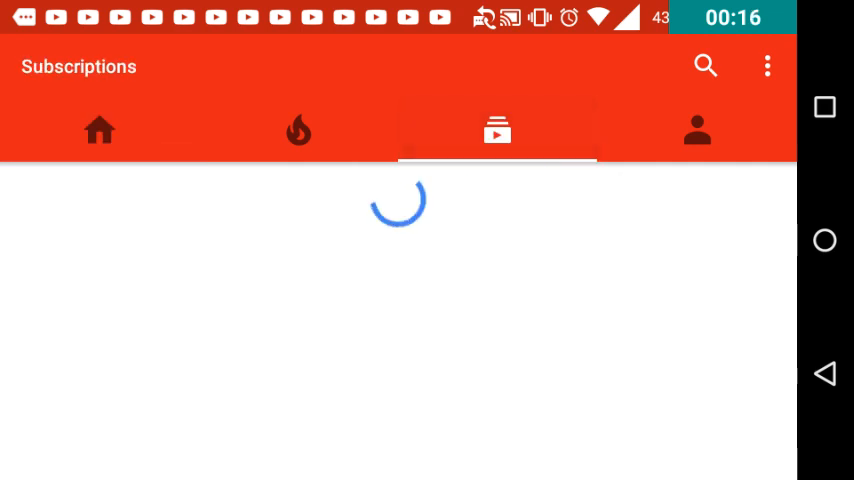